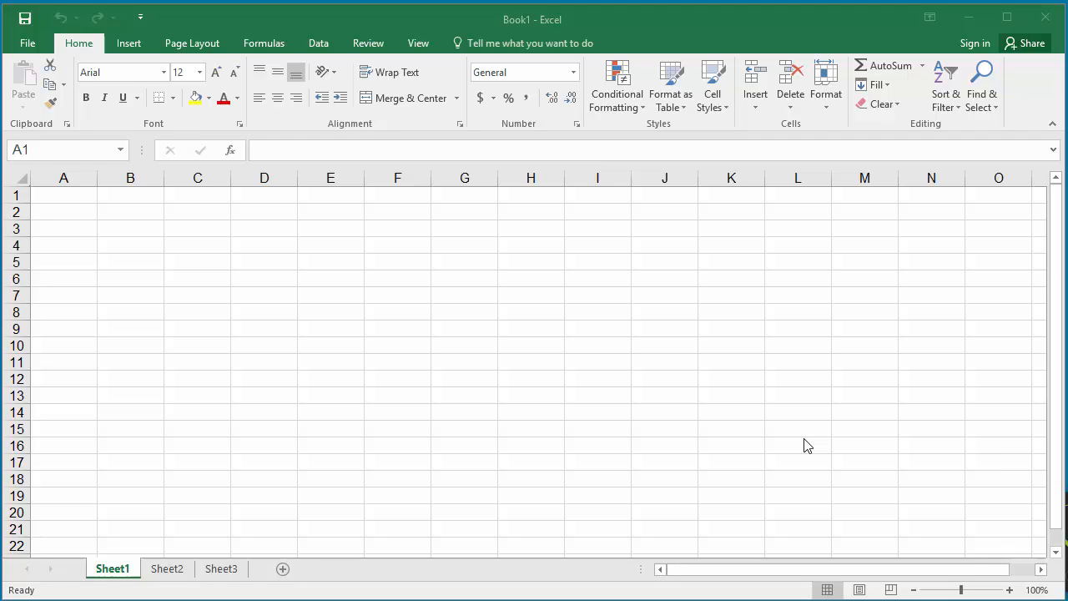
pyautogui.moveTo(62, 81)
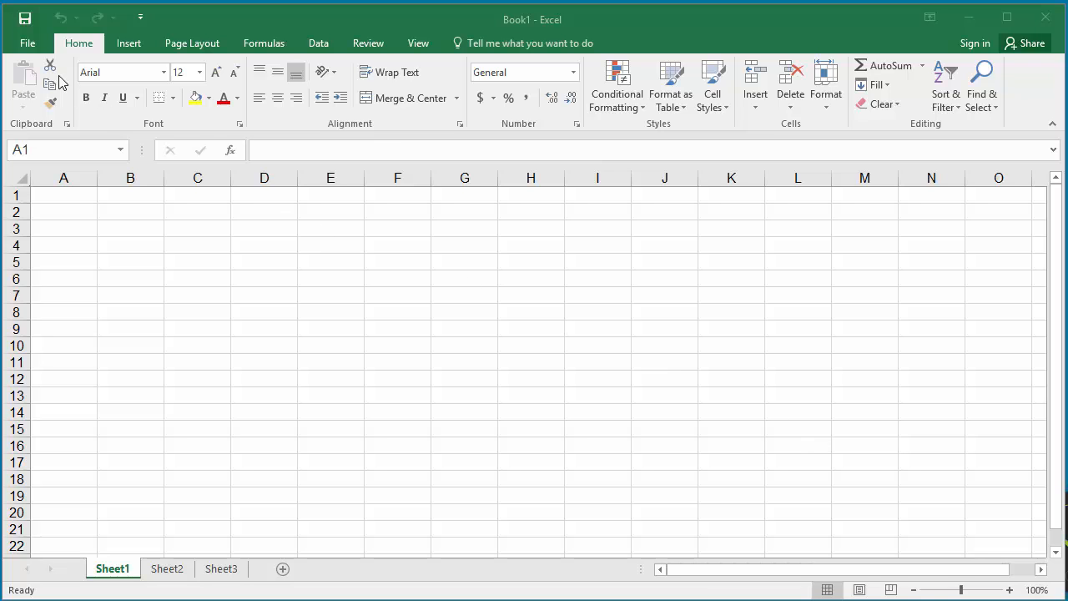
# Step: Show Excel's Open page listing recent workbooks including Product Master
pyautogui.click(27, 43)
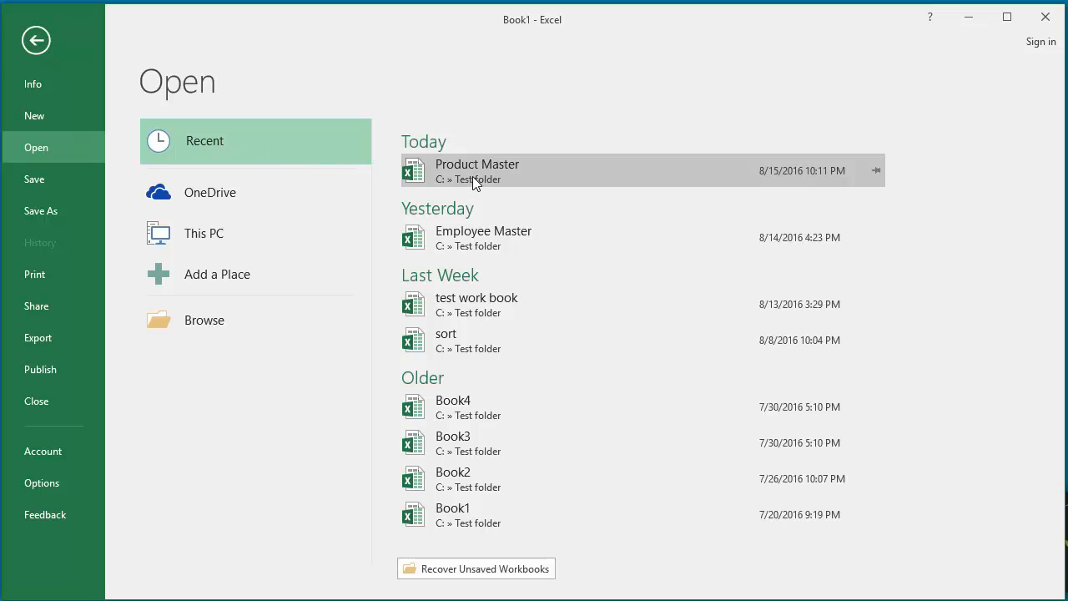
# Step: Open the password-protected Product Master workbook from Recent, supplying its password
pyautogui.click(476, 171)
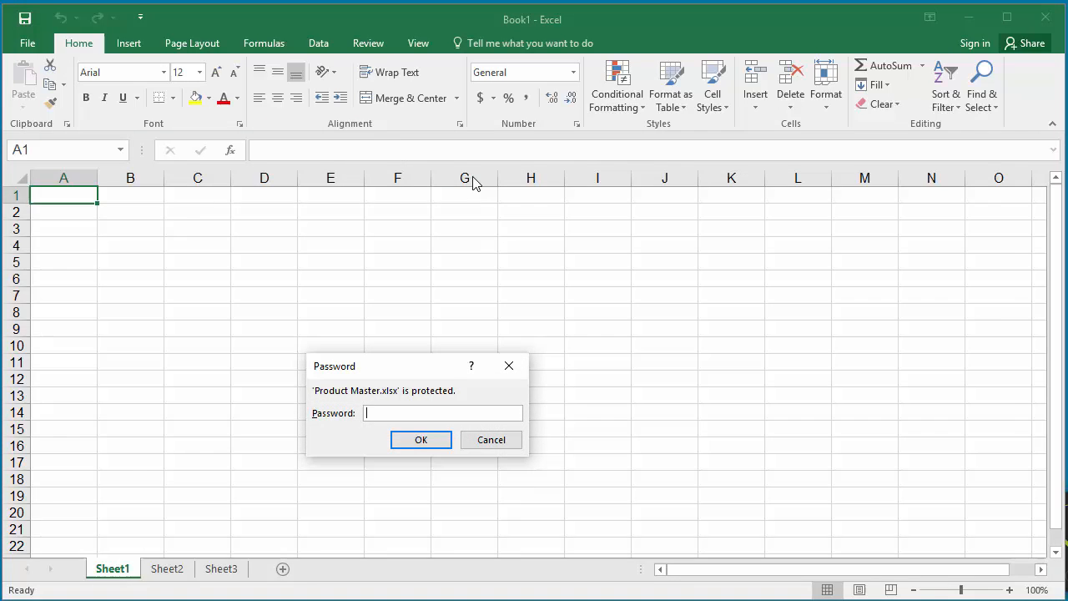
pyautogui.moveTo(421, 359)
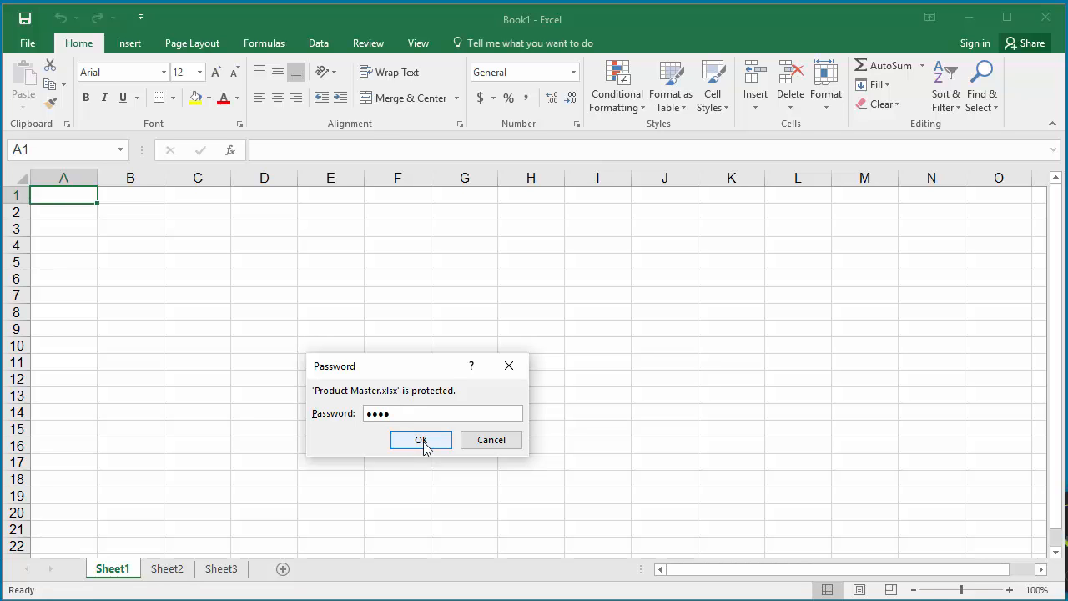
pyautogui.click(420, 440)
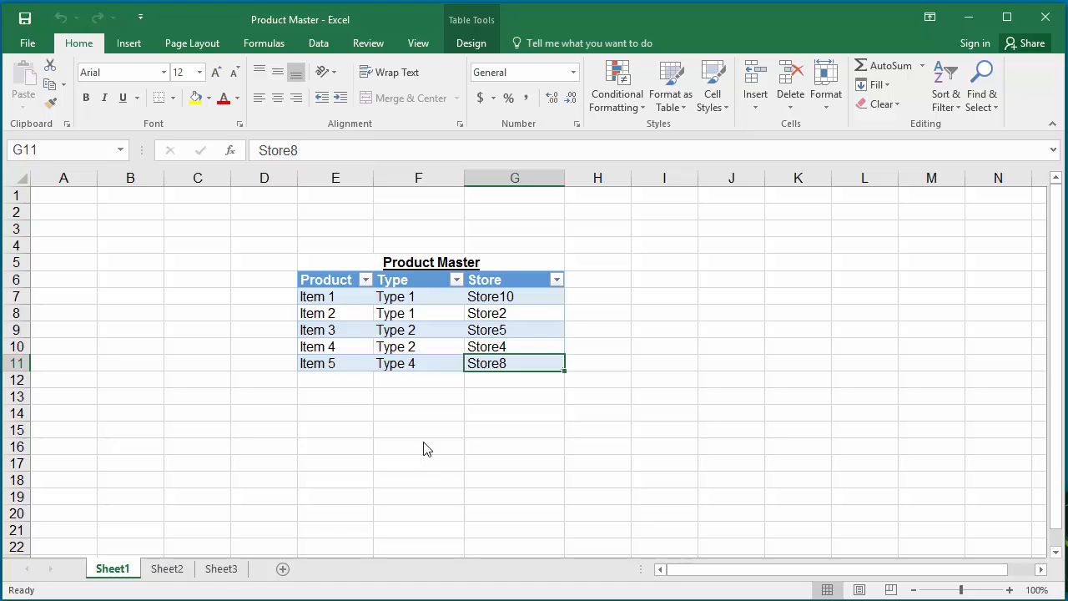
pyautogui.moveTo(368, 408)
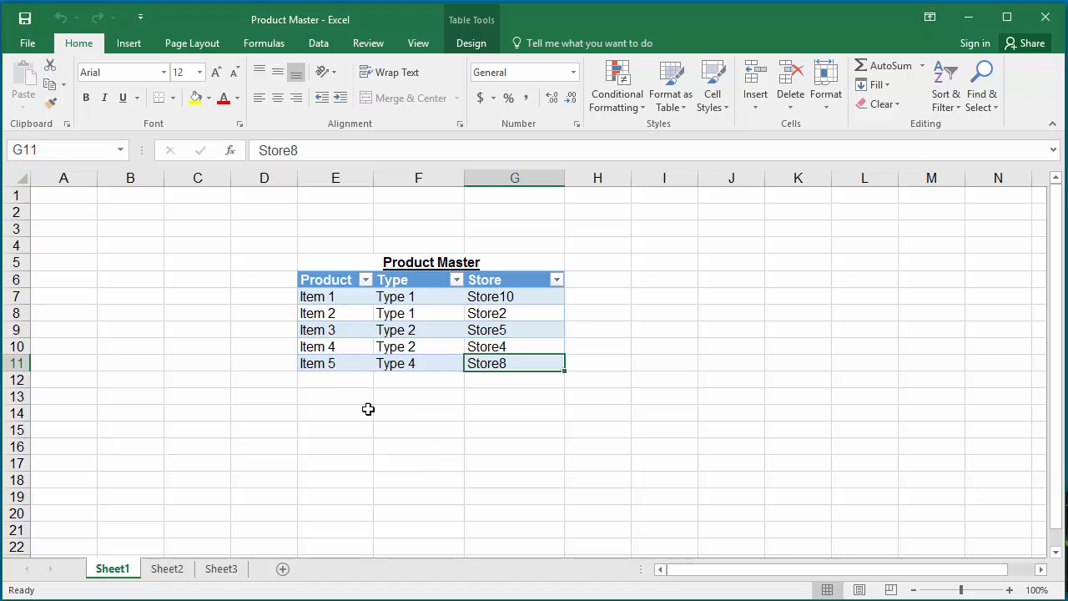
pyautogui.moveTo(124, 233)
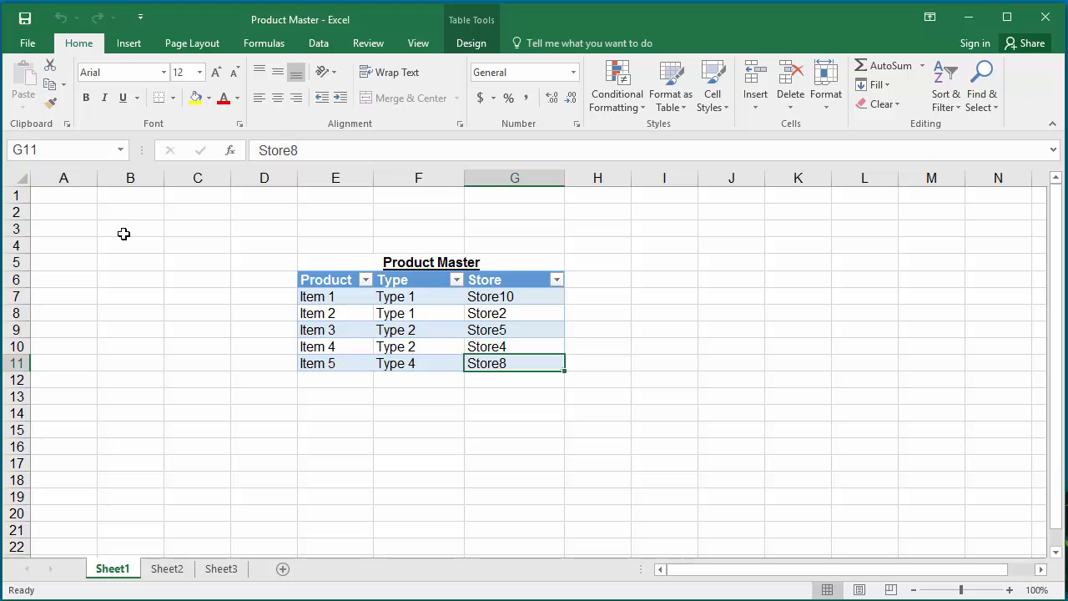
pyautogui.moveTo(38, 64)
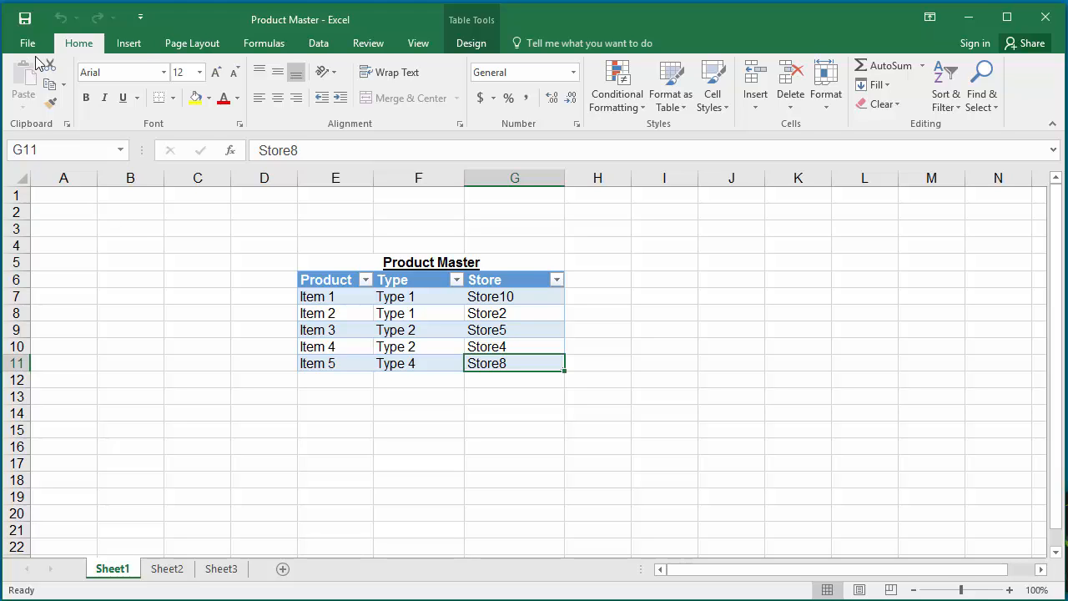
# Step: Reach the Encrypt Document dialog via Info > Protect Workbook > Encrypt with Password
pyautogui.click(27, 42)
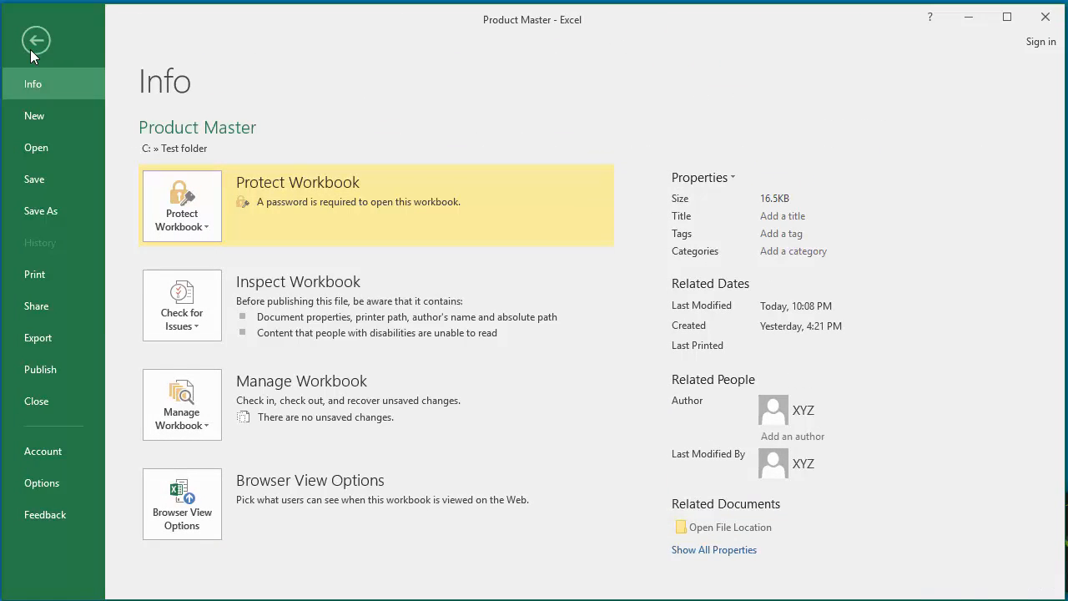
pyautogui.moveTo(33, 92)
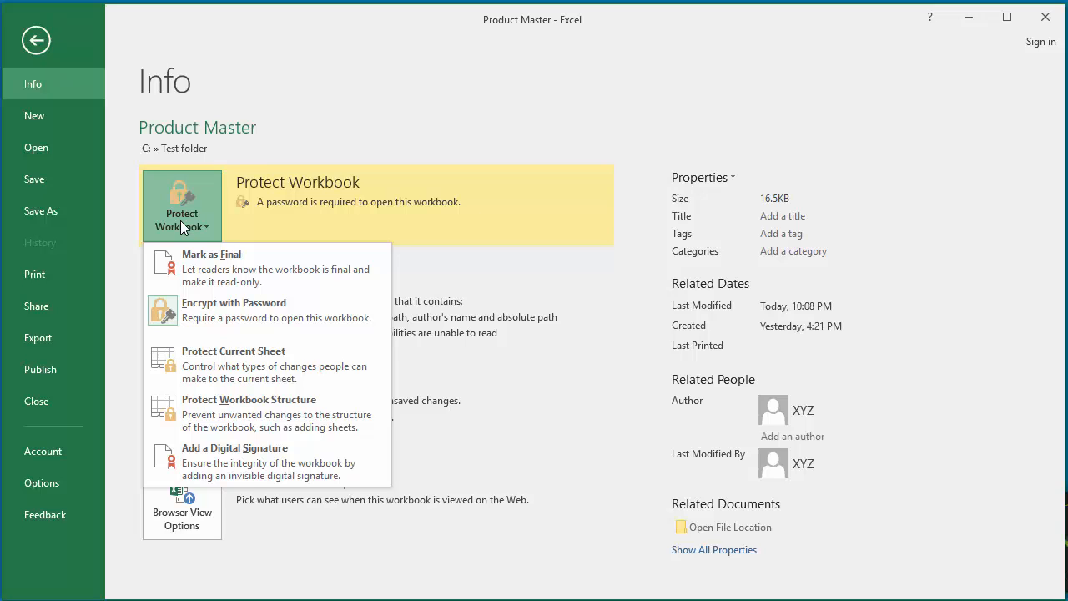
pyautogui.moveTo(213, 315)
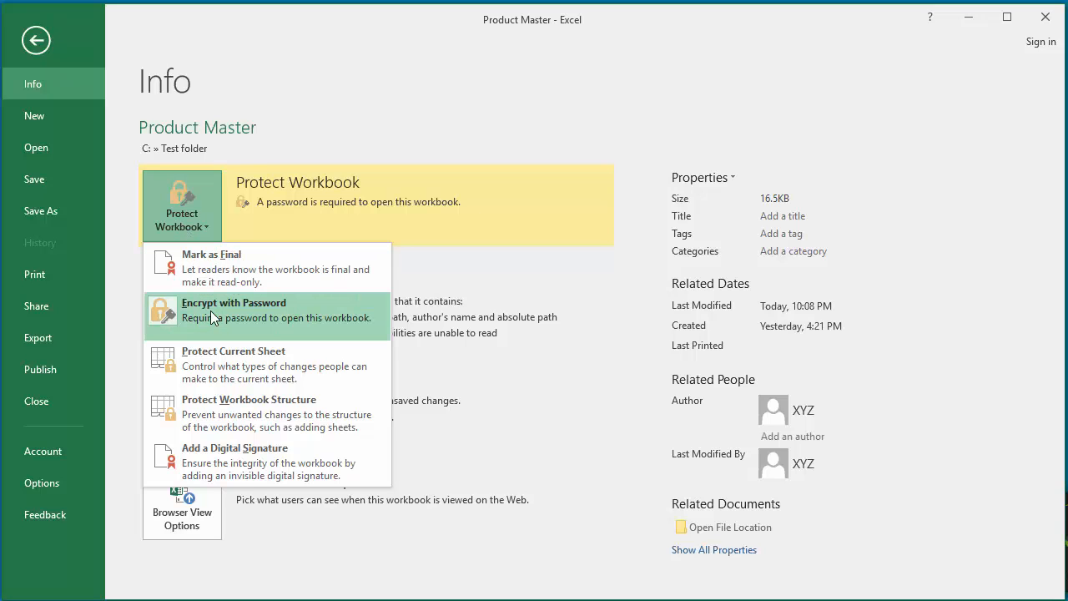
pyautogui.click(234, 310)
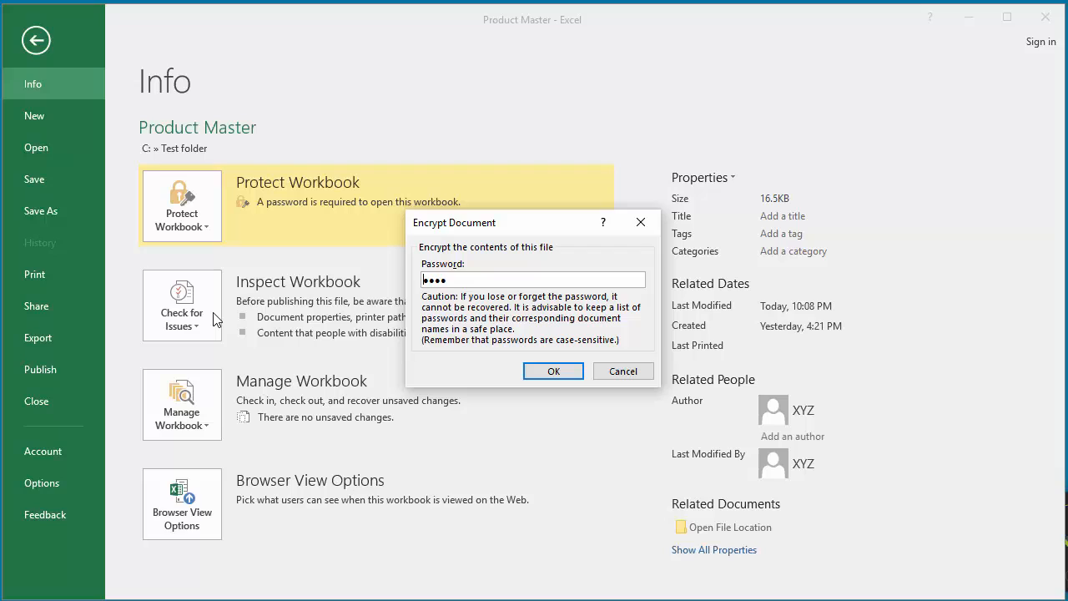
pyautogui.moveTo(283, 330)
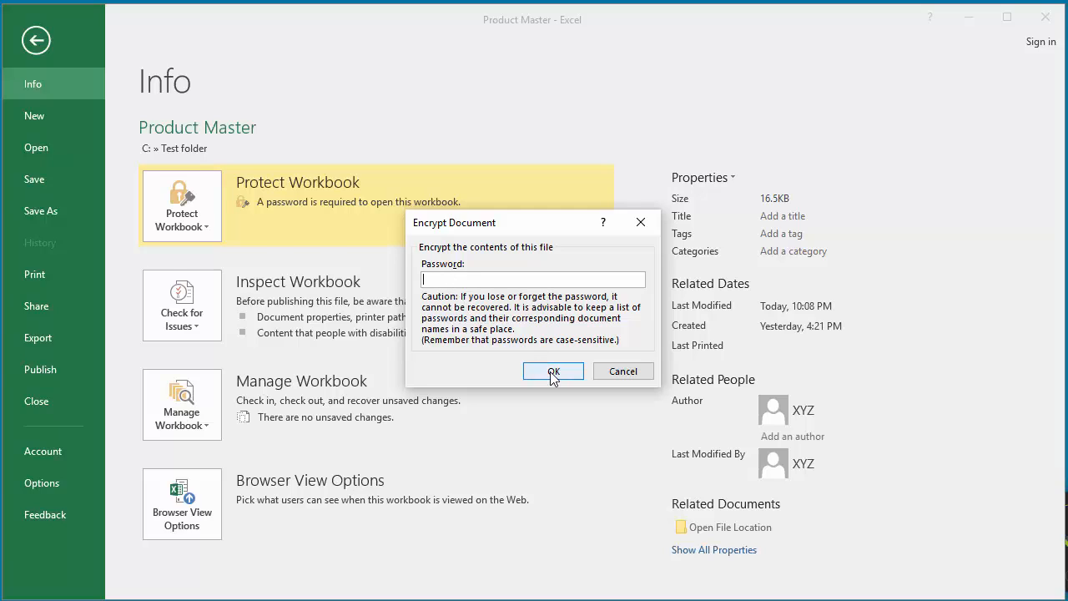
# Step: Confirm an empty password so Product Master no longer requires one to open
pyautogui.click(553, 371)
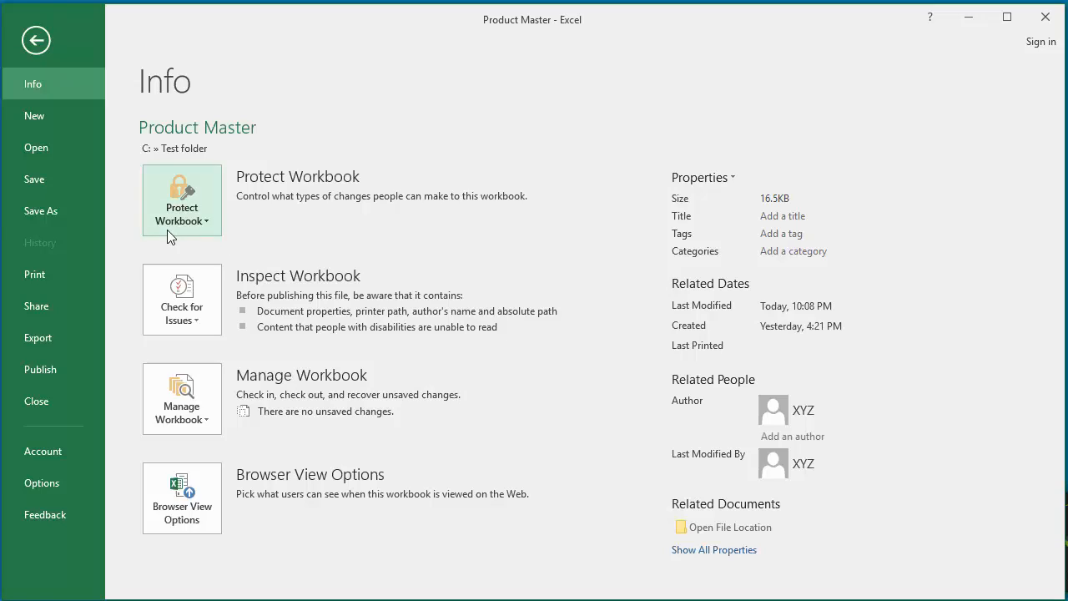
pyautogui.moveTo(46, 187)
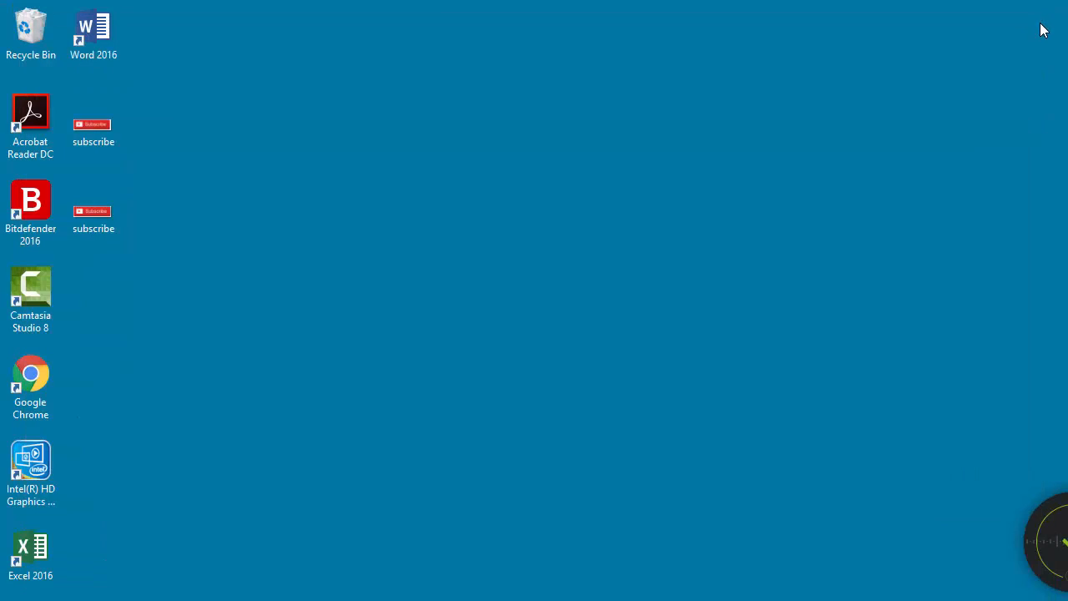
pyautogui.moveTo(799, 192)
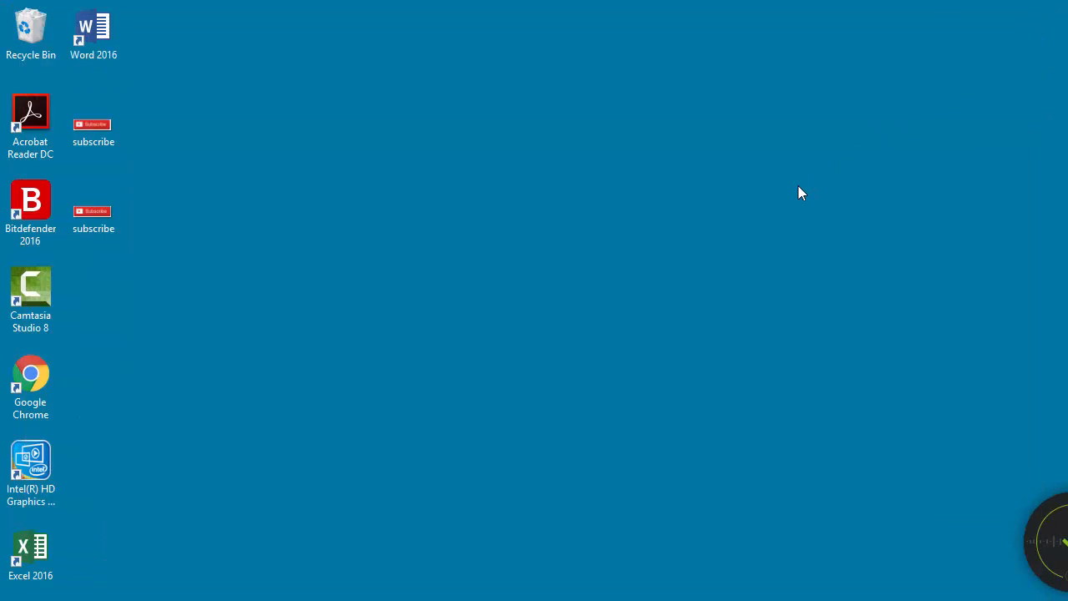
pyautogui.click(31, 551)
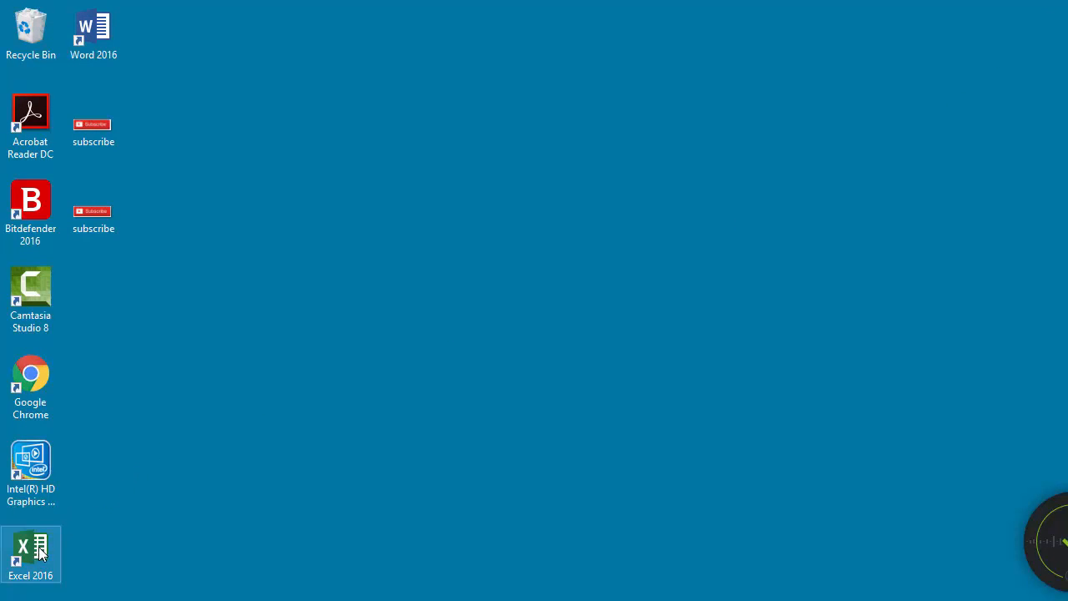
# Step: Relaunch Excel 2016 from its shortcut and show the Recent workbooks list
pyautogui.doubleClick(30, 550)
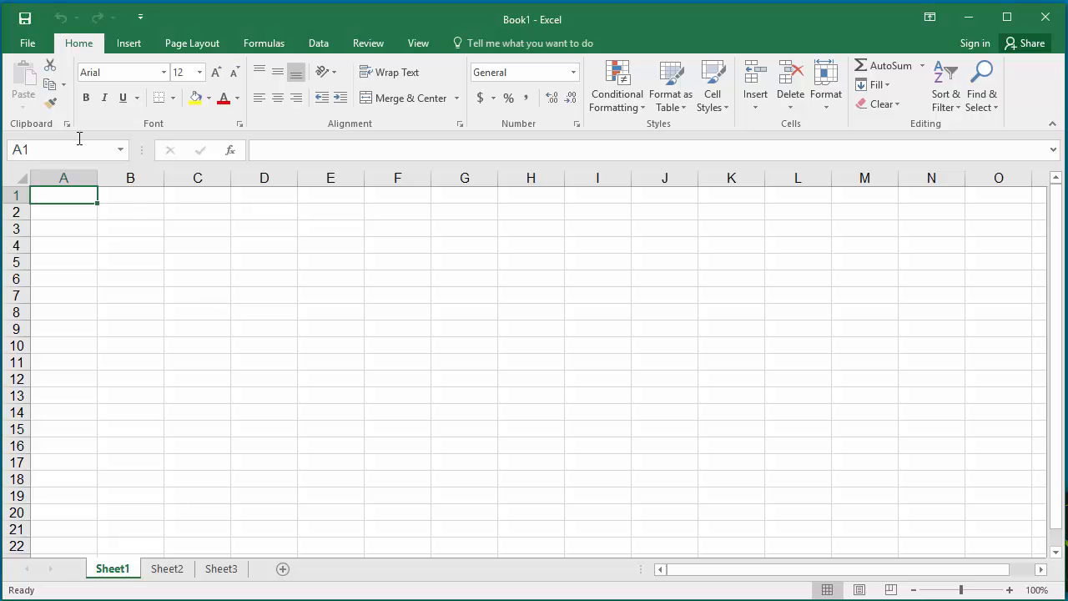
pyautogui.click(27, 43)
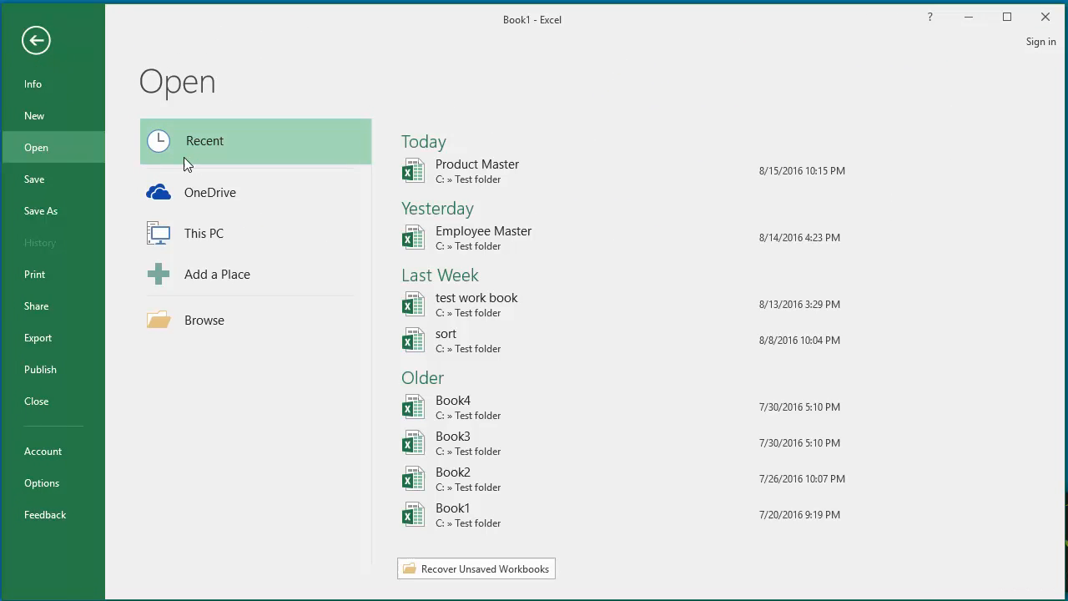